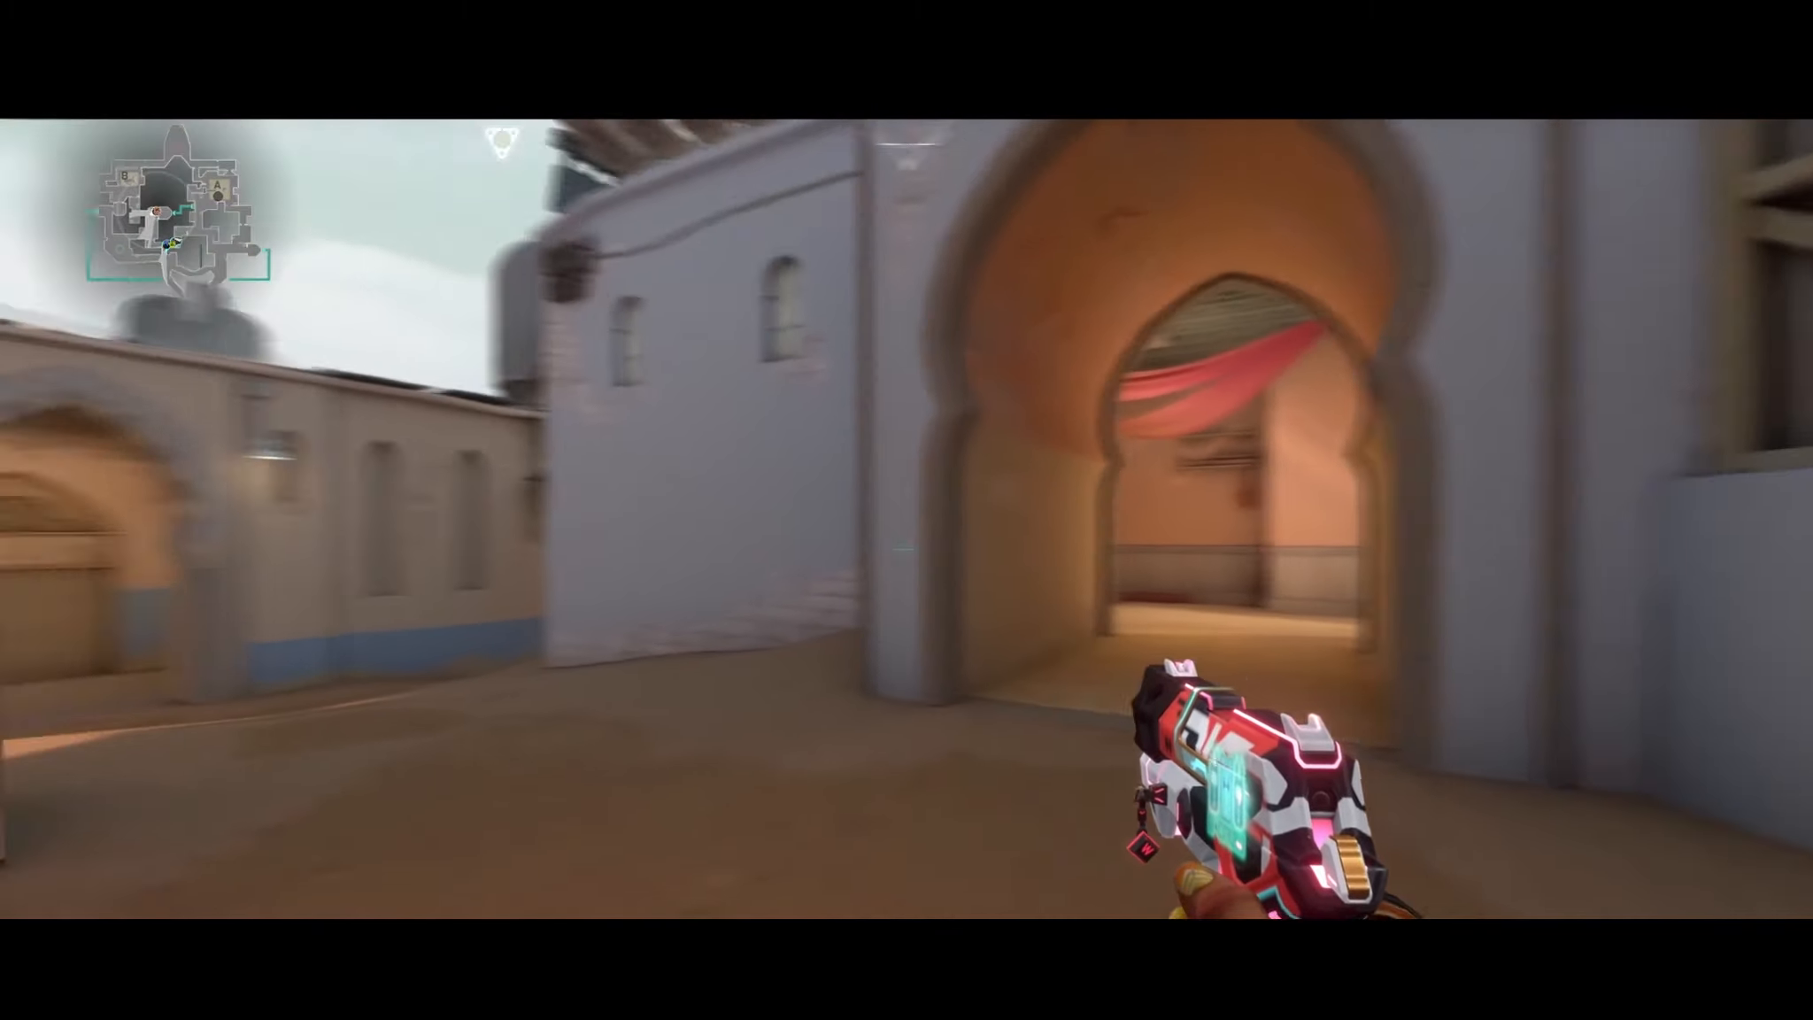
{"action": "mouse_move", "coordinate": [907, 549]}
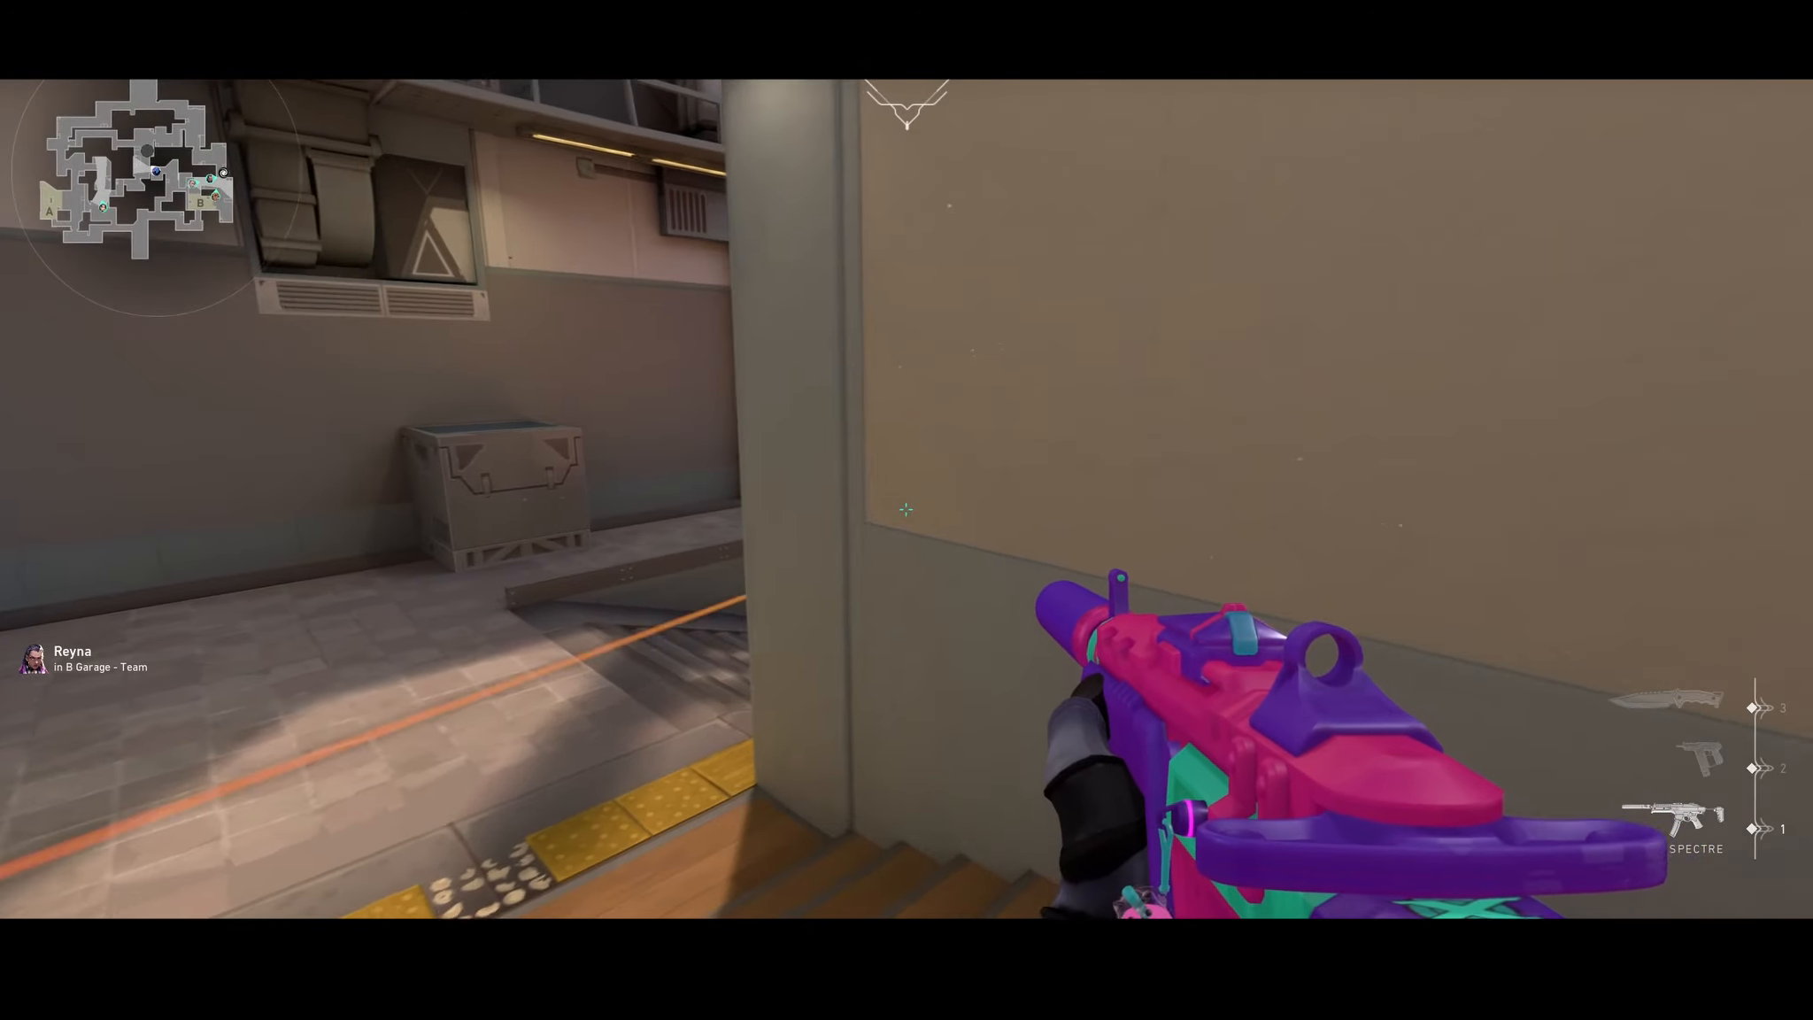
{"action": "left_click", "coordinate": [907, 510]}
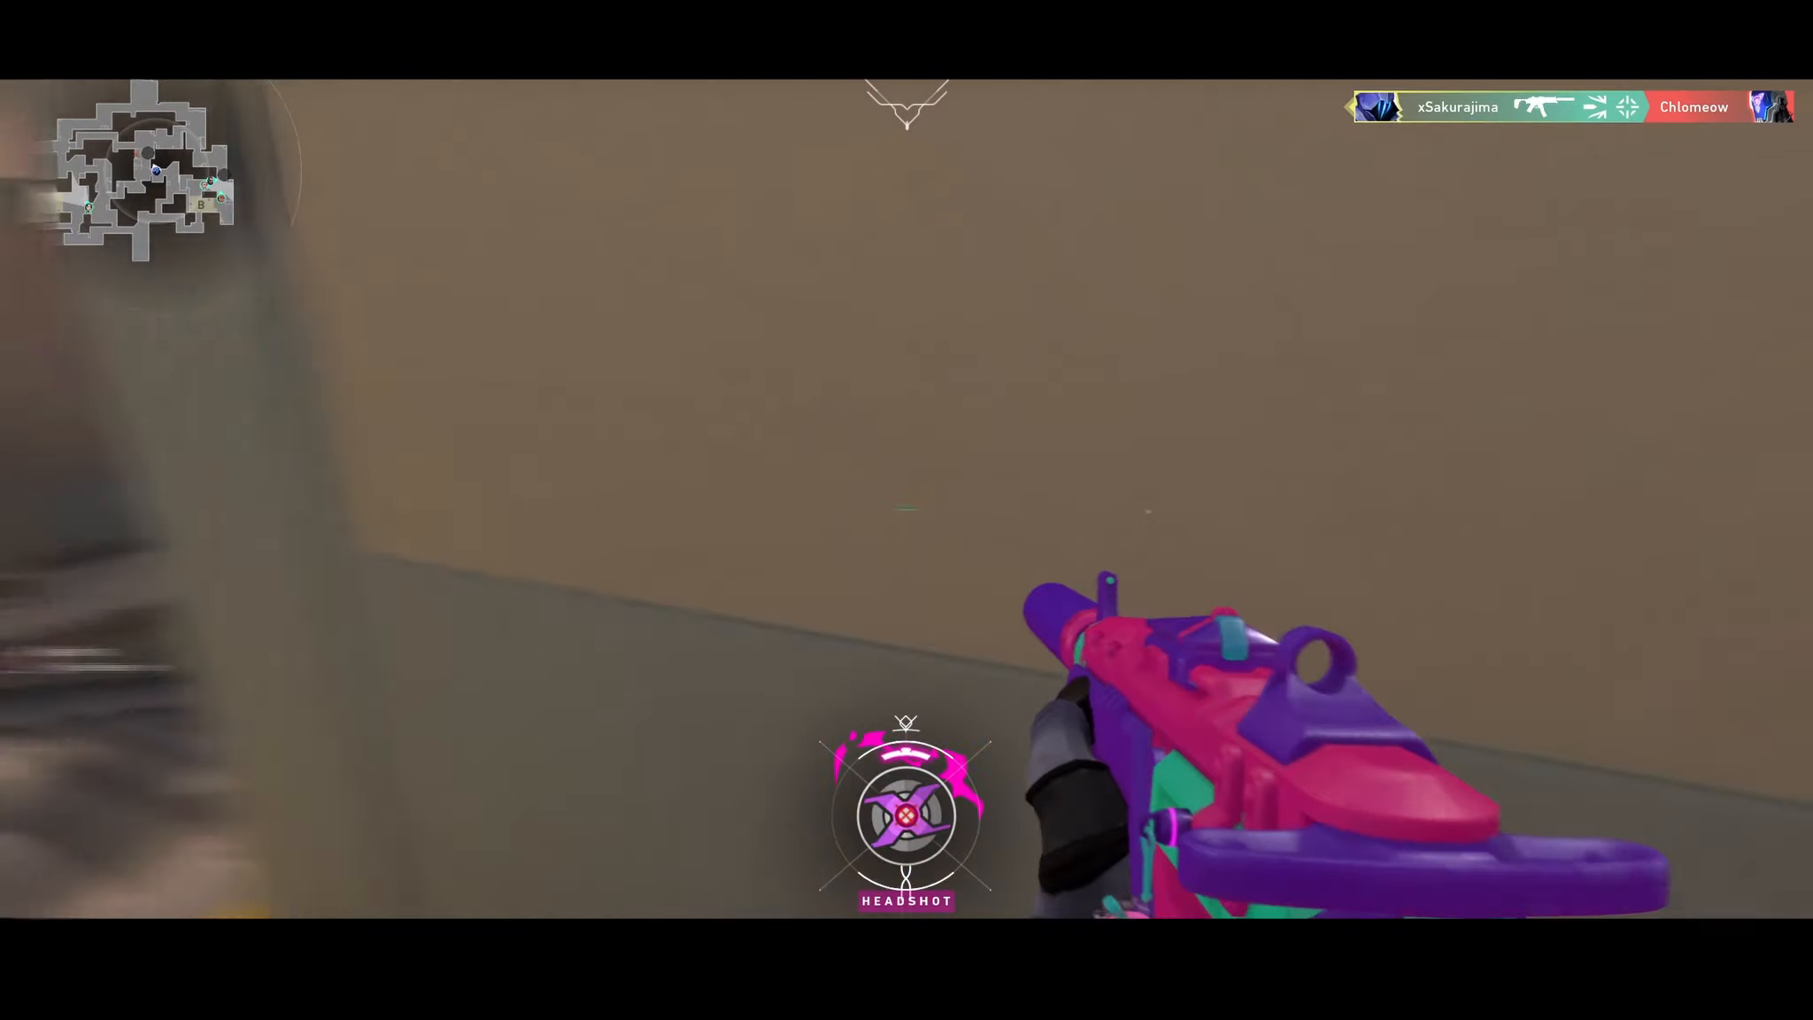